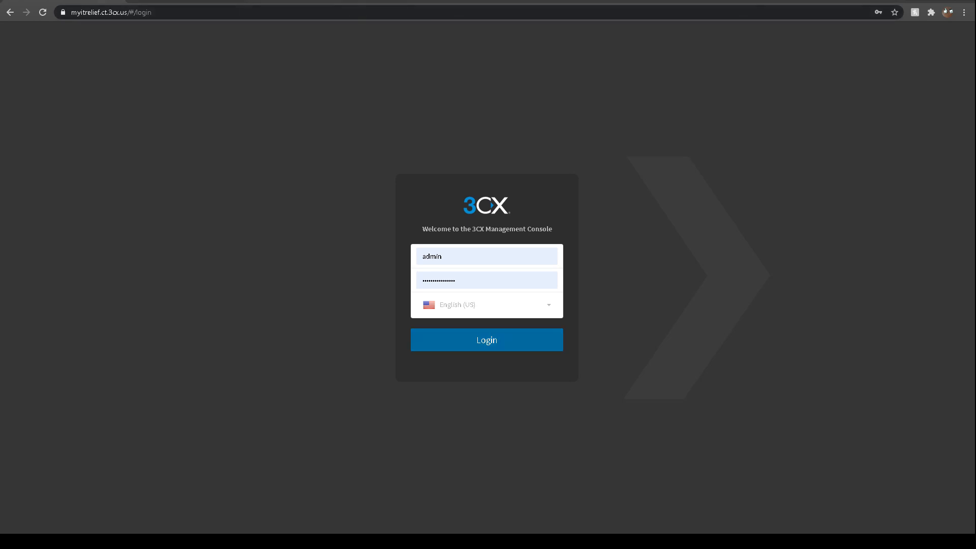
Sign in as admin to reach the Dashboard with system and PBX status.
{"action": "left_click", "coordinate": [486, 339]}
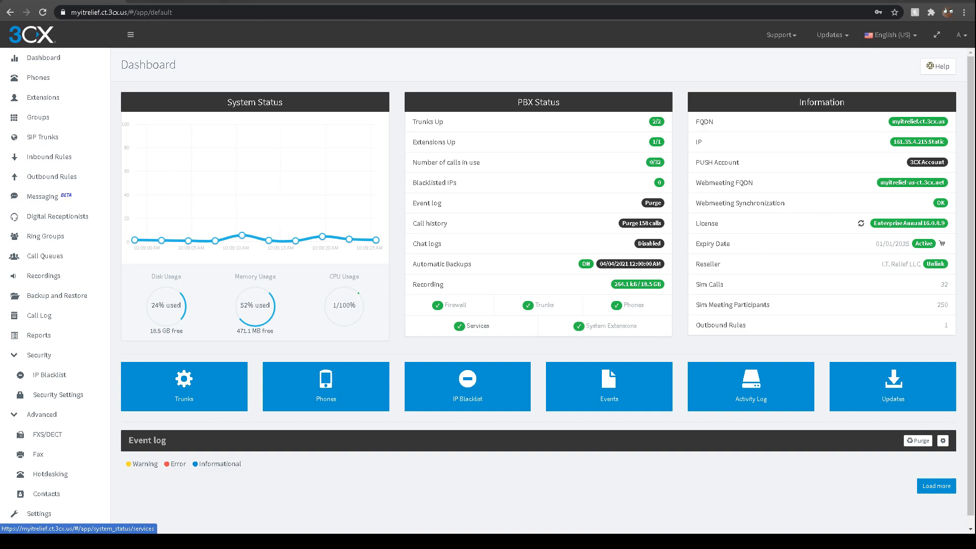
{"action": "mouse_move", "coordinate": [456, 304]}
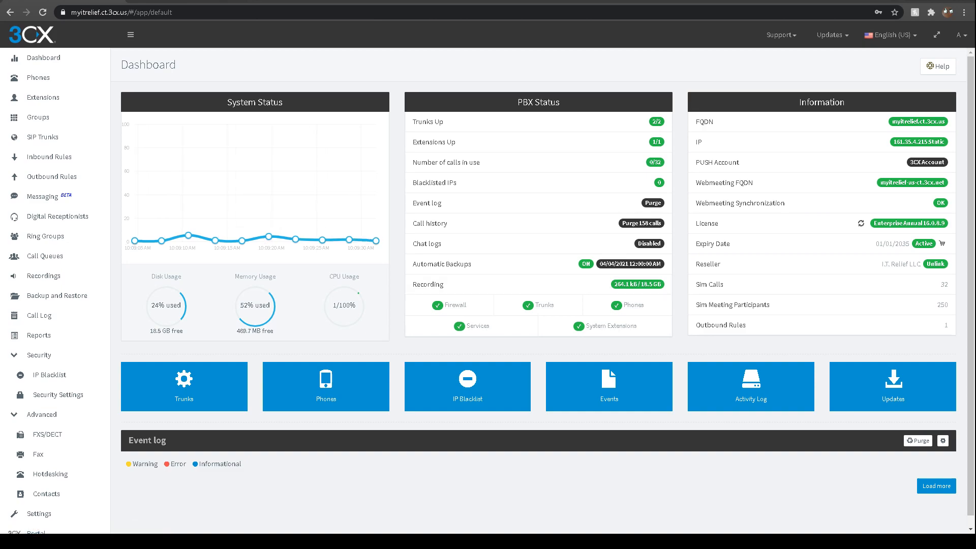
Review extension 100's Voicemail settings, then return to its General user details.
{"action": "left_click", "coordinate": [38, 77]}
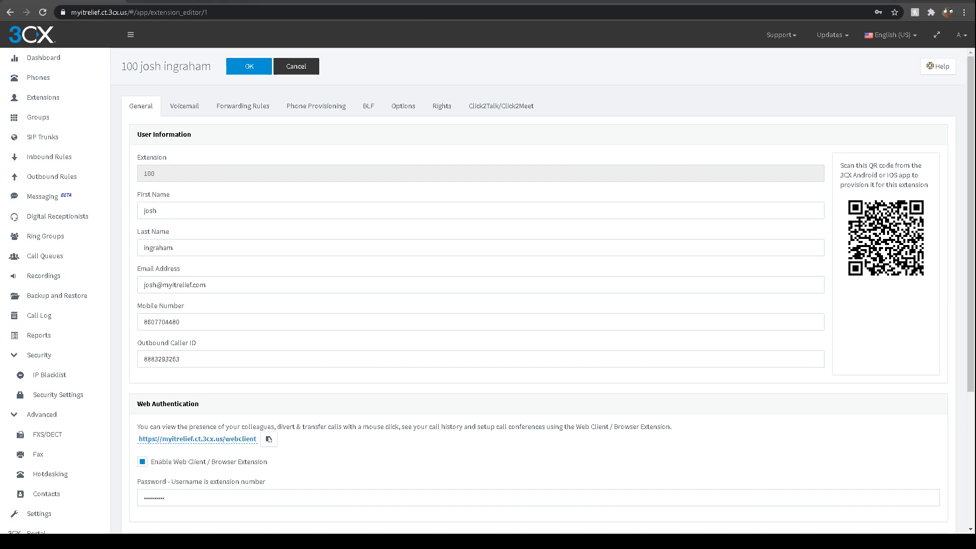
{"action": "mouse_move", "coordinate": [196, 439]}
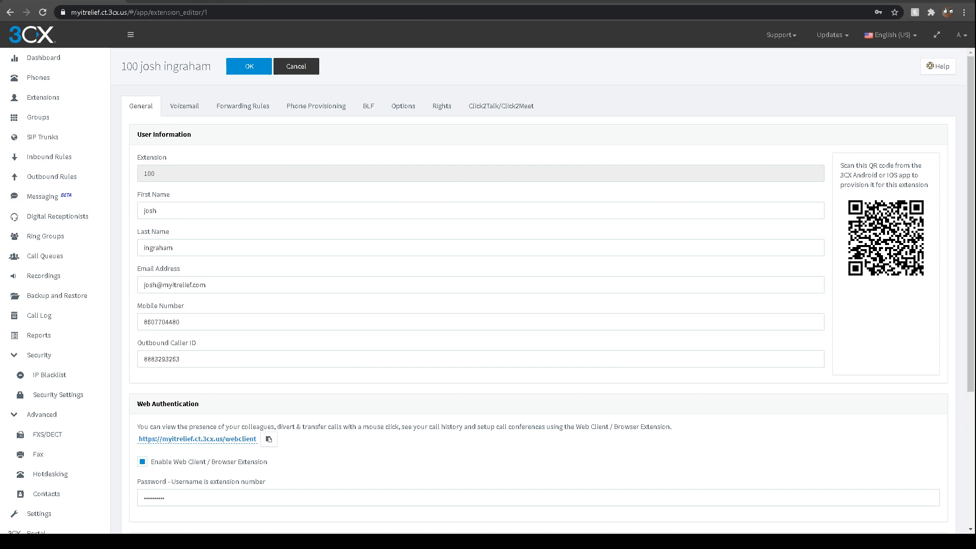
{"action": "left_click", "coordinate": [184, 106]}
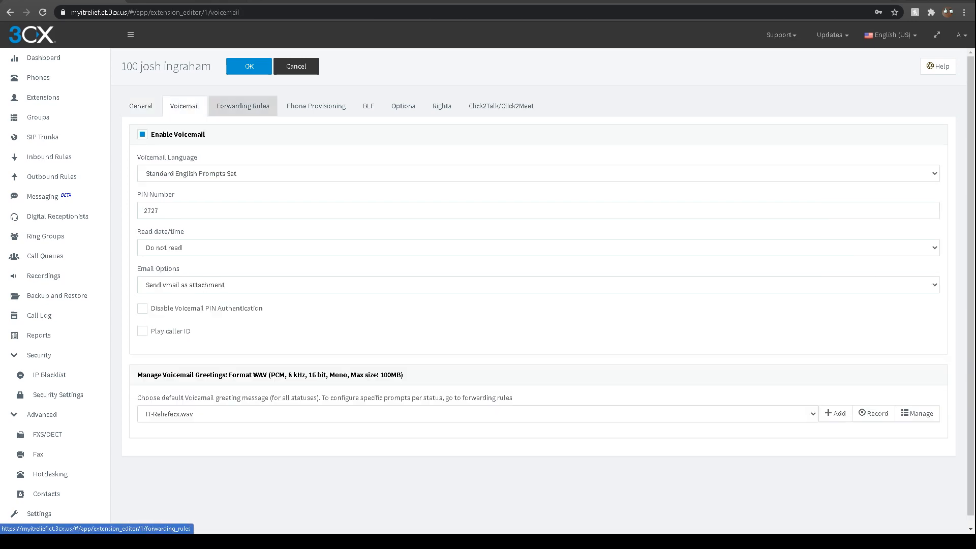
{"action": "left_click", "coordinate": [316, 105]}
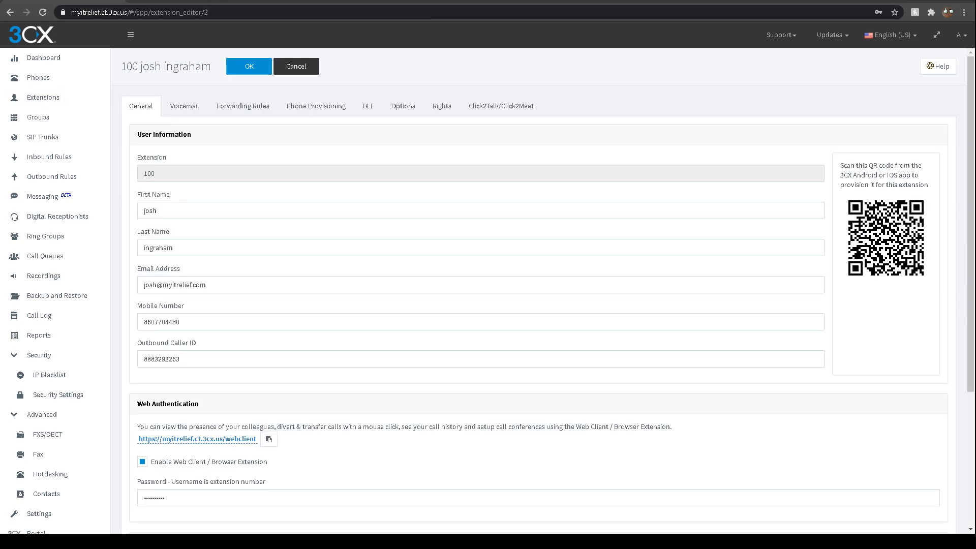
{"action": "mouse_move", "coordinate": [47, 156]}
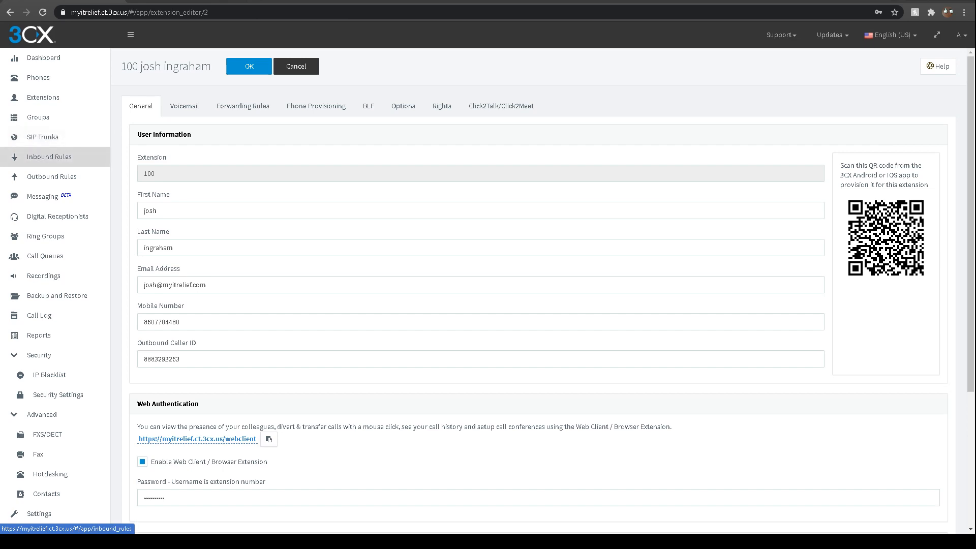
View the empty Inbound Rules, the single Outbound Rule, then the Digital Receptionists list.
{"action": "left_click", "coordinate": [46, 156]}
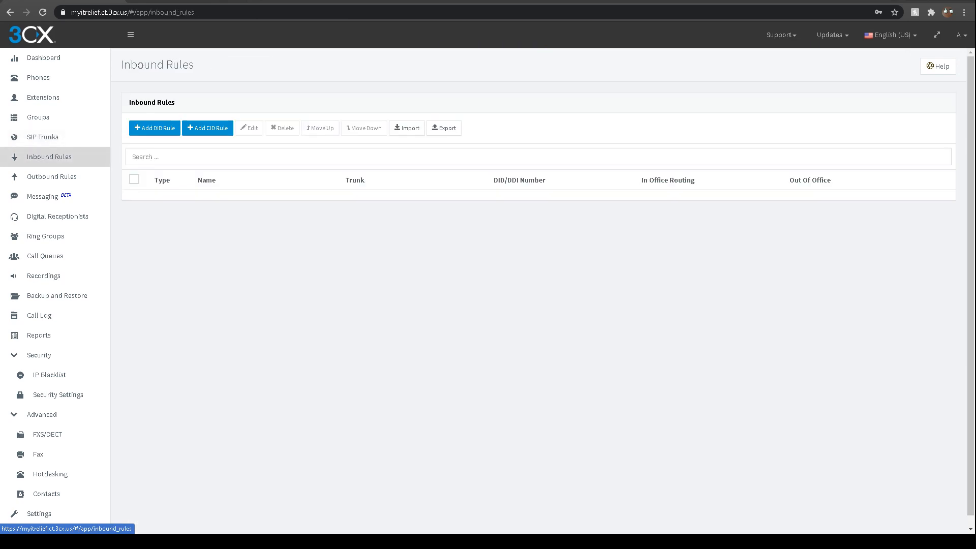
{"action": "mouse_move", "coordinate": [52, 176]}
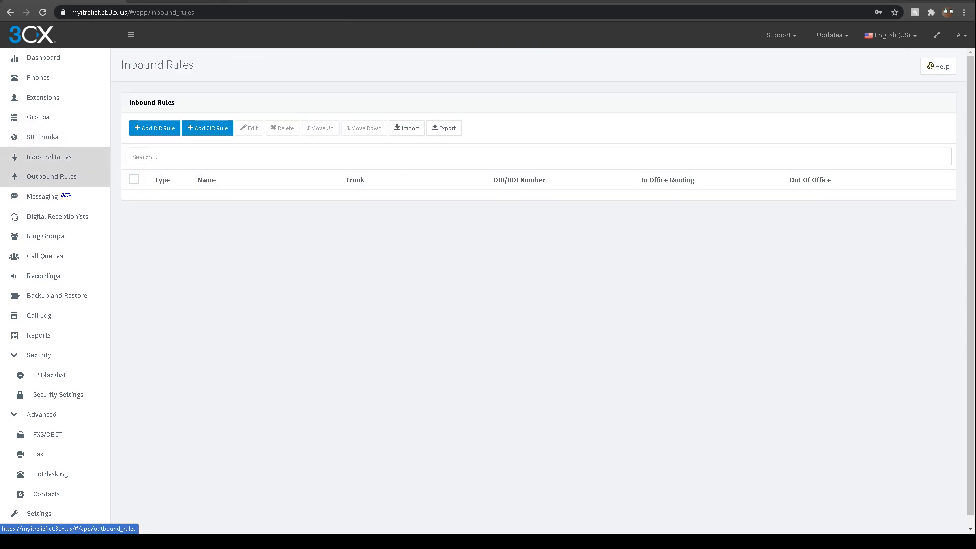
{"action": "left_click", "coordinate": [50, 176]}
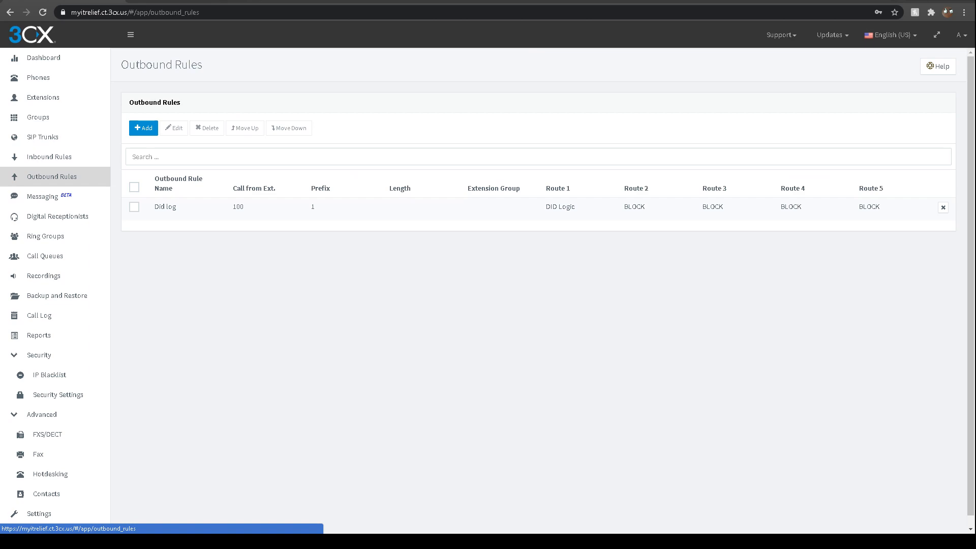
{"action": "mouse_move", "coordinate": [55, 216]}
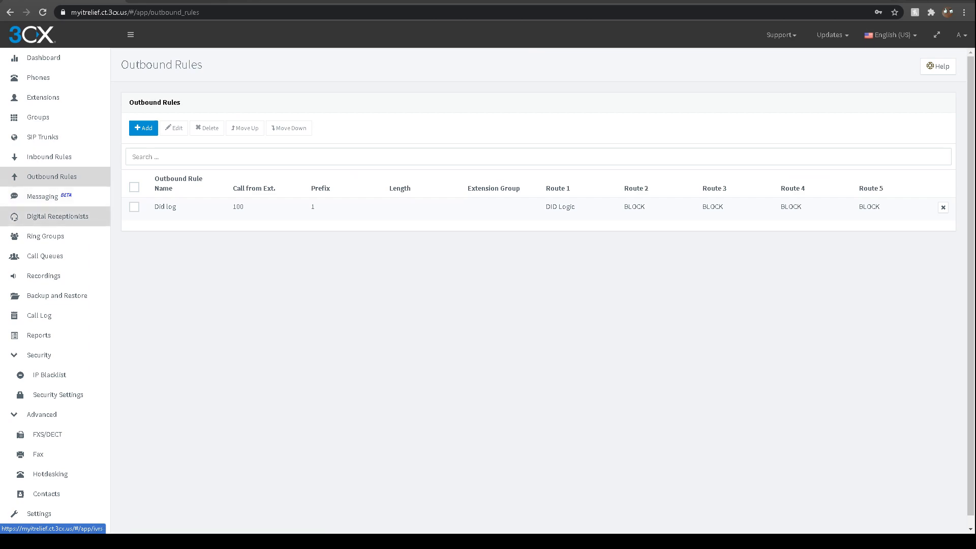
{"action": "left_click", "coordinate": [57, 216]}
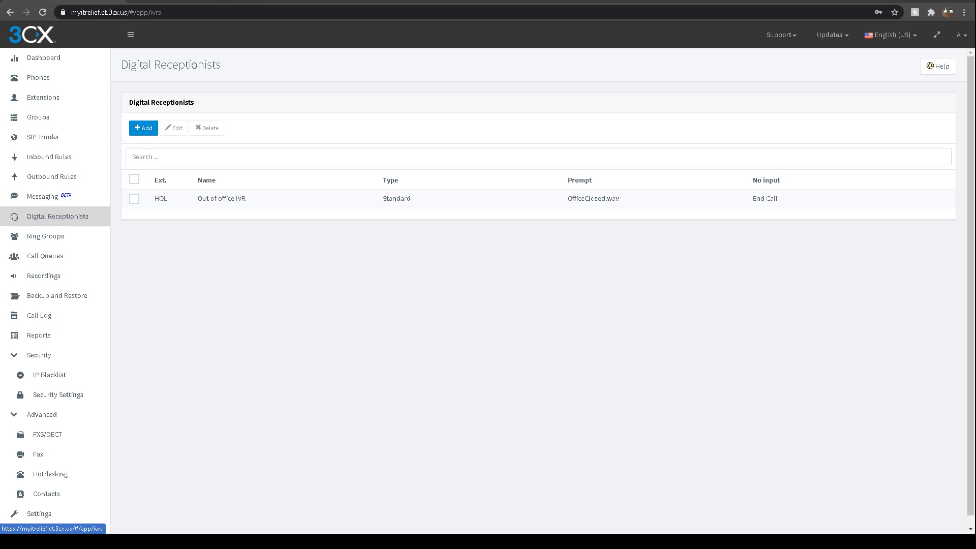
{"action": "mouse_move", "coordinate": [43, 196]}
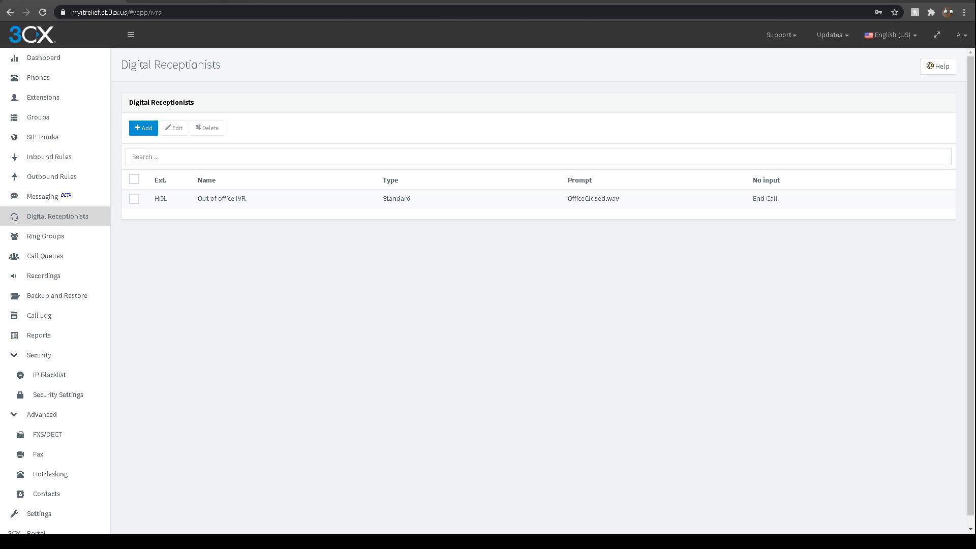
{"action": "mouse_move", "coordinate": [45, 236]}
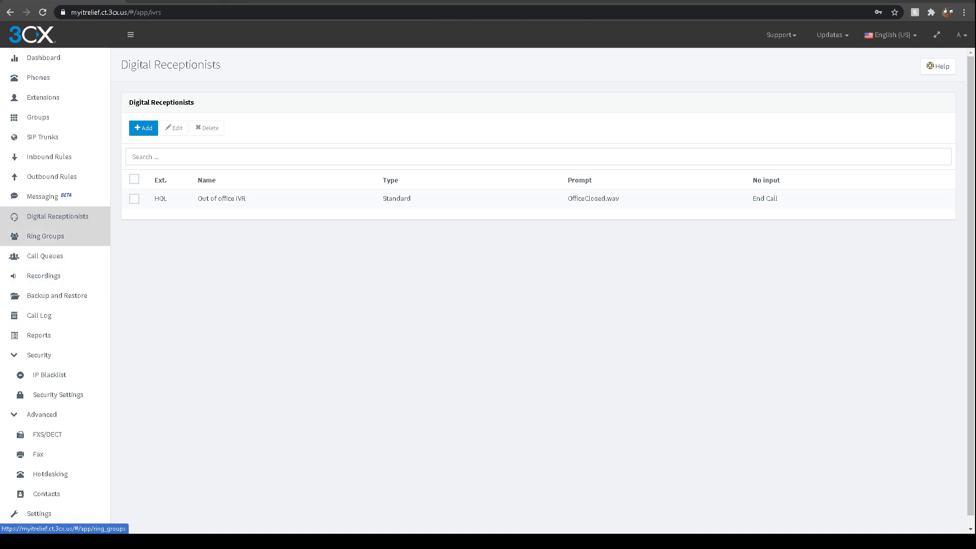
Check empty Ring Groups and Call Queues, the two Recordings, then Backup and Restore.
{"action": "left_click", "coordinate": [46, 236]}
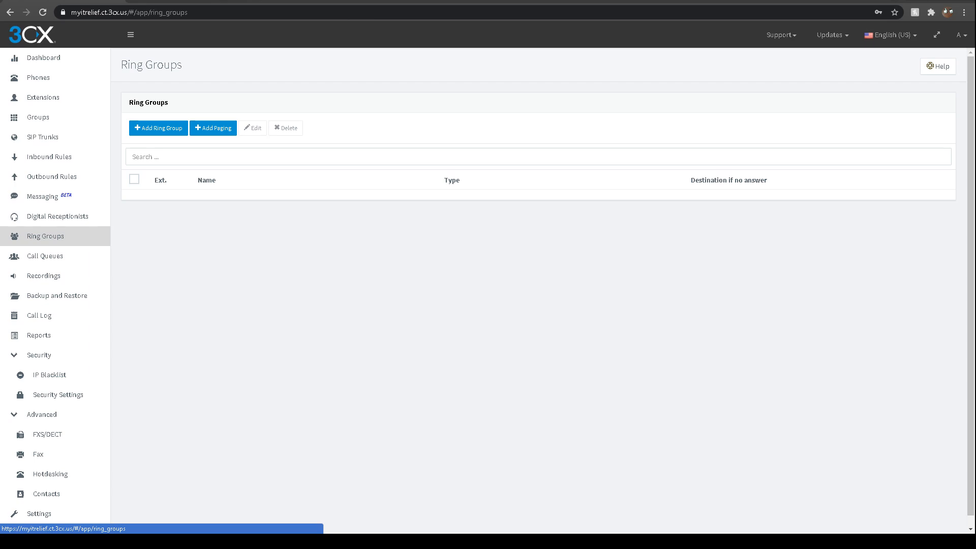
{"action": "left_click", "coordinate": [45, 256]}
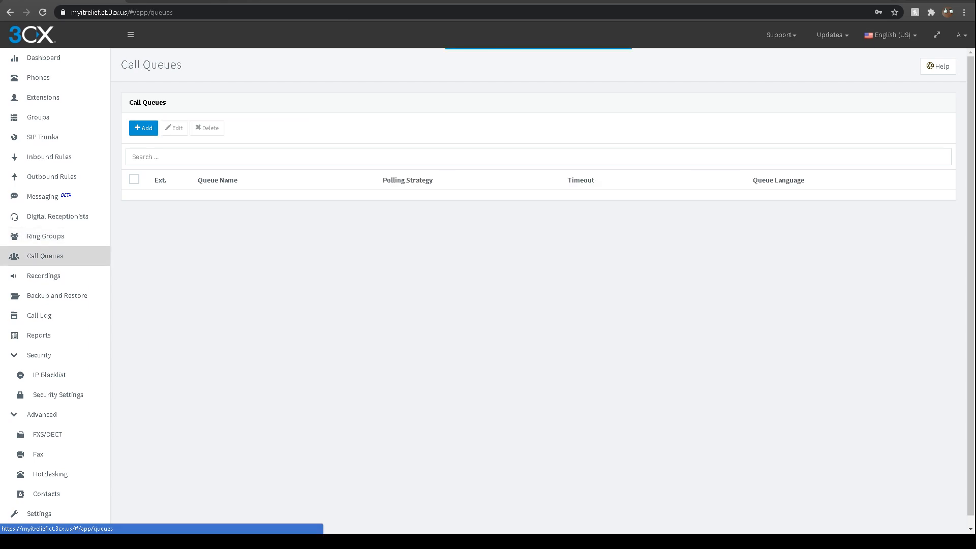
{"action": "mouse_move", "coordinate": [44, 275]}
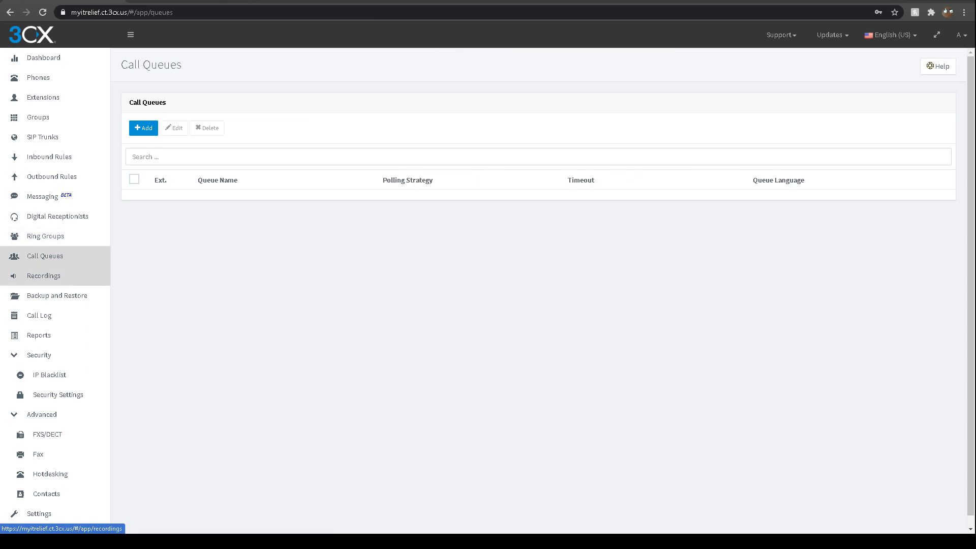
{"action": "left_click", "coordinate": [44, 275]}
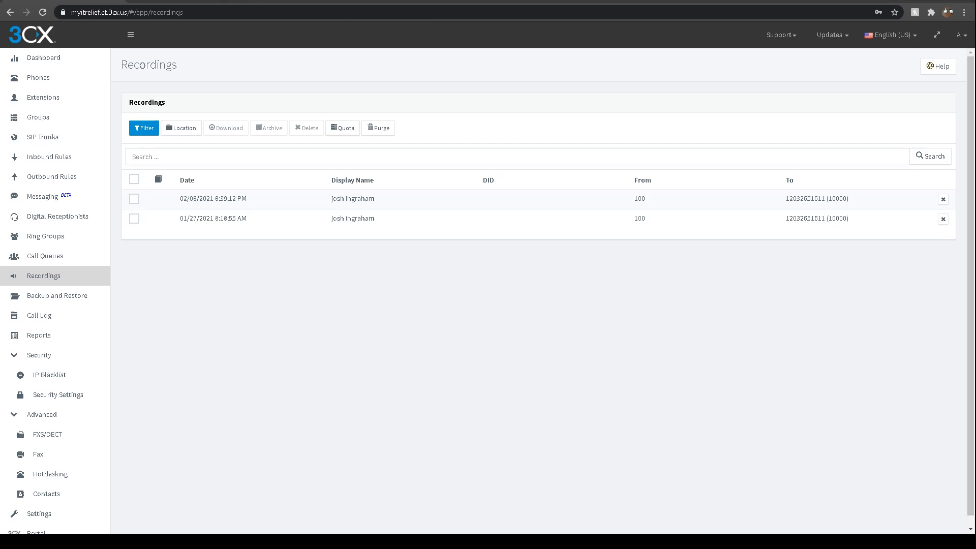
{"action": "left_click", "coordinate": [57, 295]}
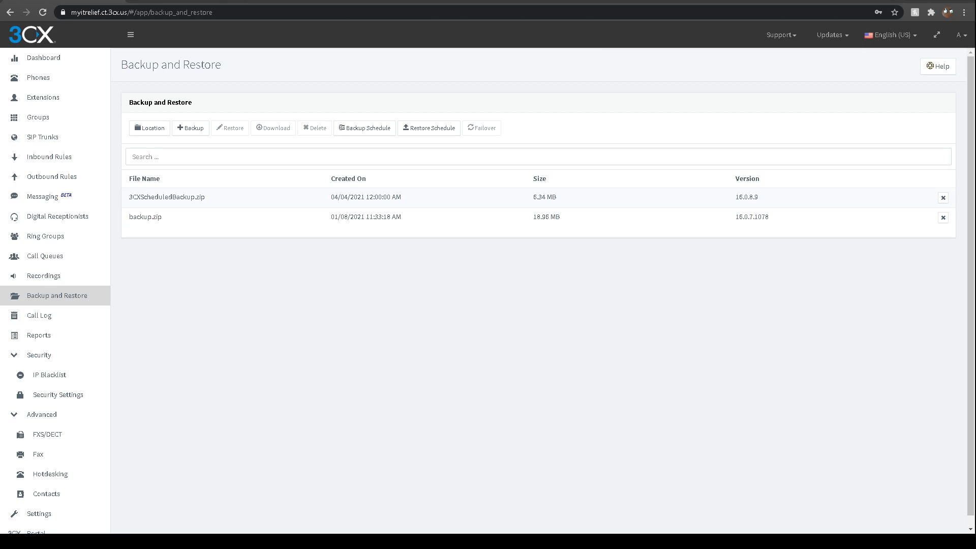
{"action": "mouse_move", "coordinate": [39, 335]}
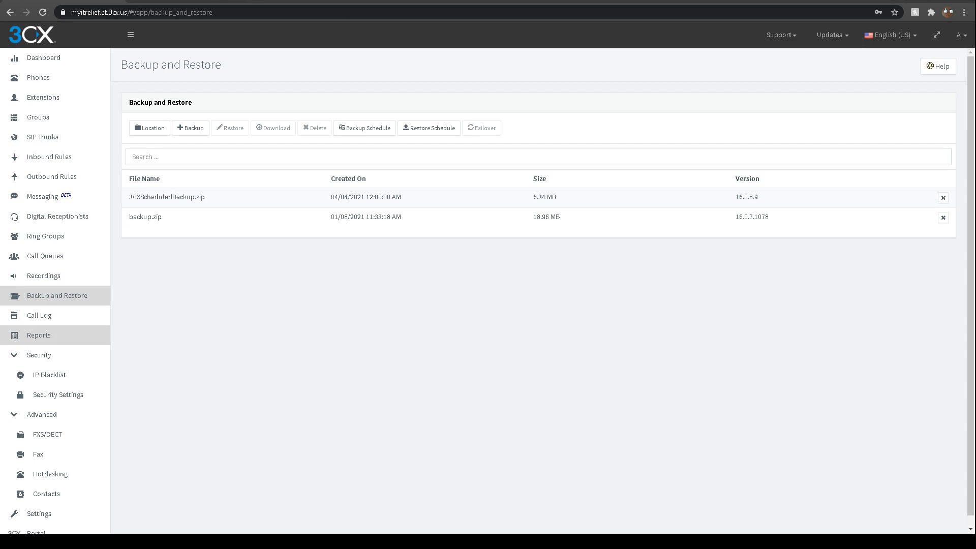
{"action": "mouse_move", "coordinate": [38, 315]}
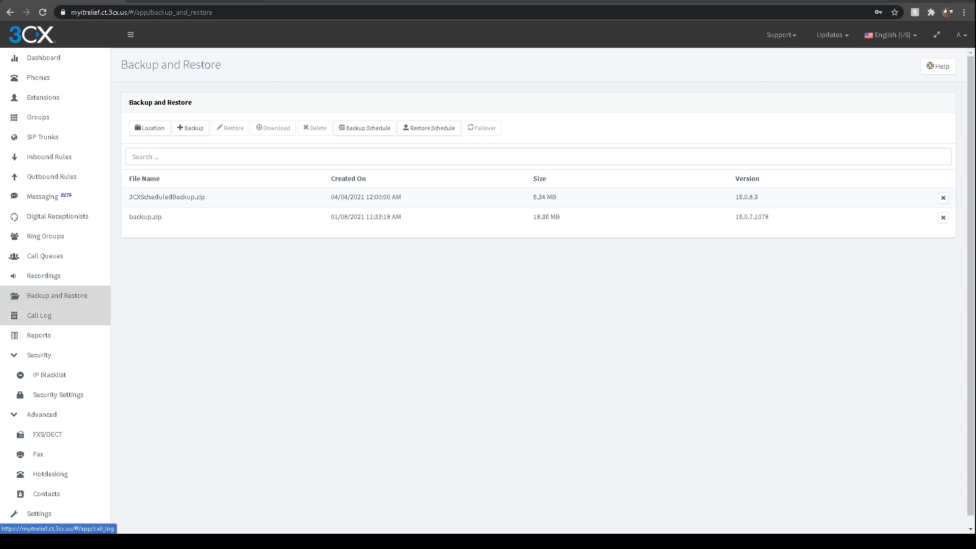
{"action": "mouse_move", "coordinate": [43, 414]}
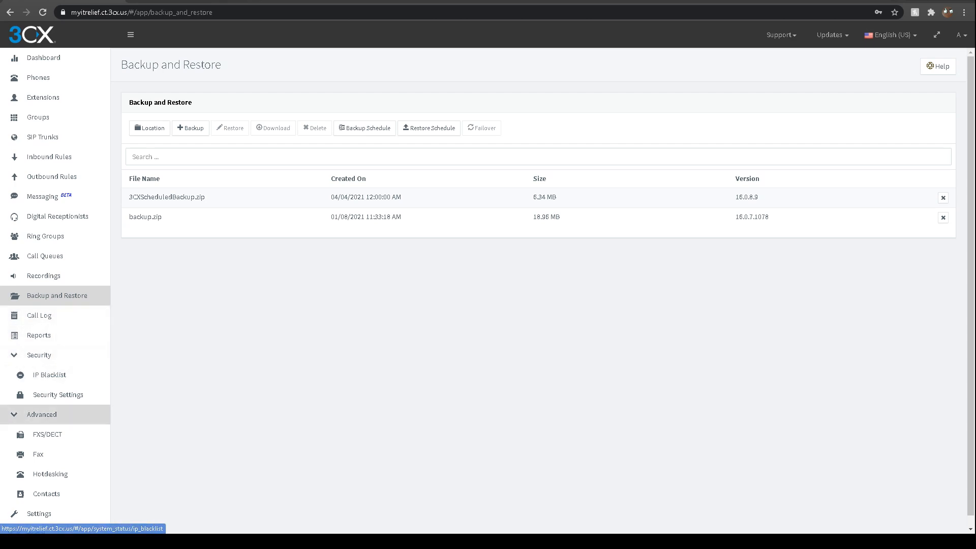
Reach Contacts under Advanced in the sidebar and view the empty directory.
{"action": "scroll", "scroll_direction": "down", "scroll_amount": 3}
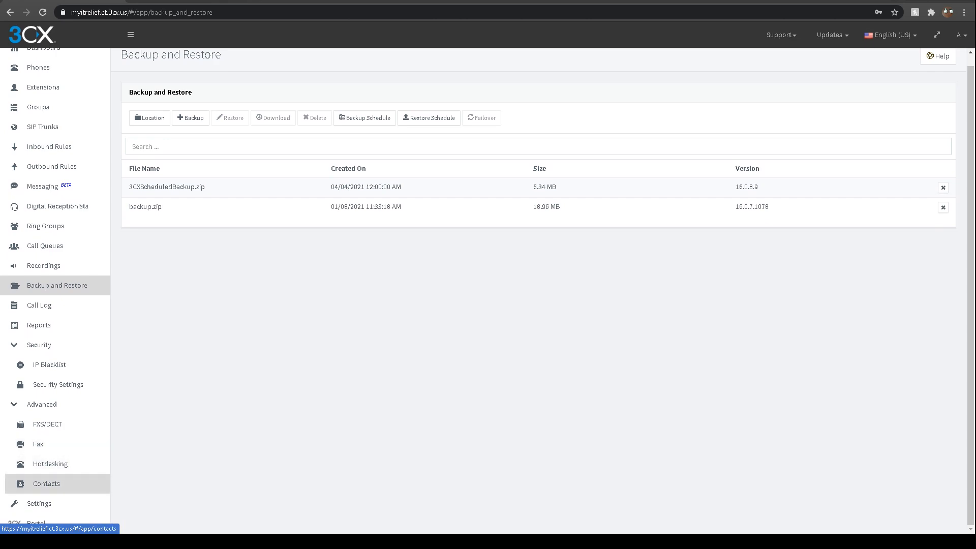
{"action": "left_click", "coordinate": [46, 483]}
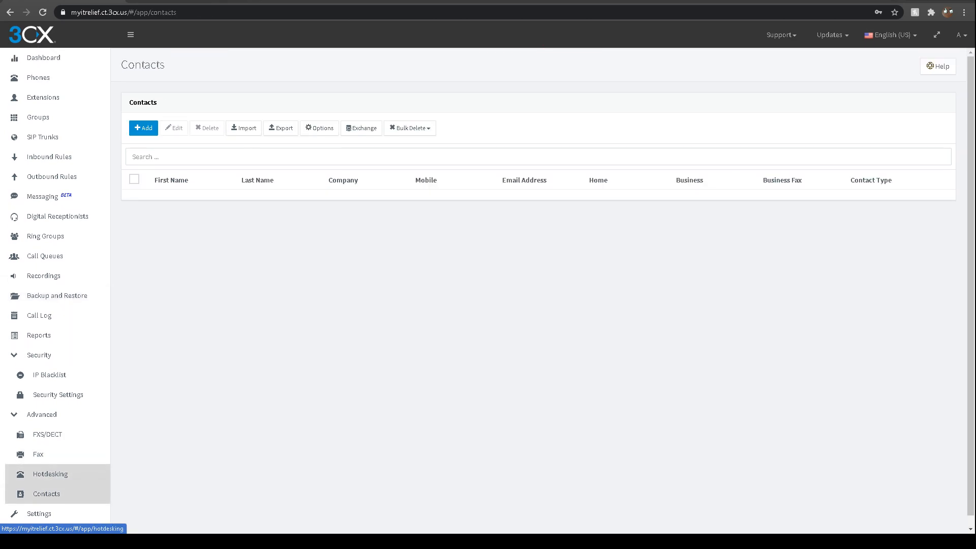
{"action": "scroll", "scroll_direction": "down", "scroll_amount": 3}
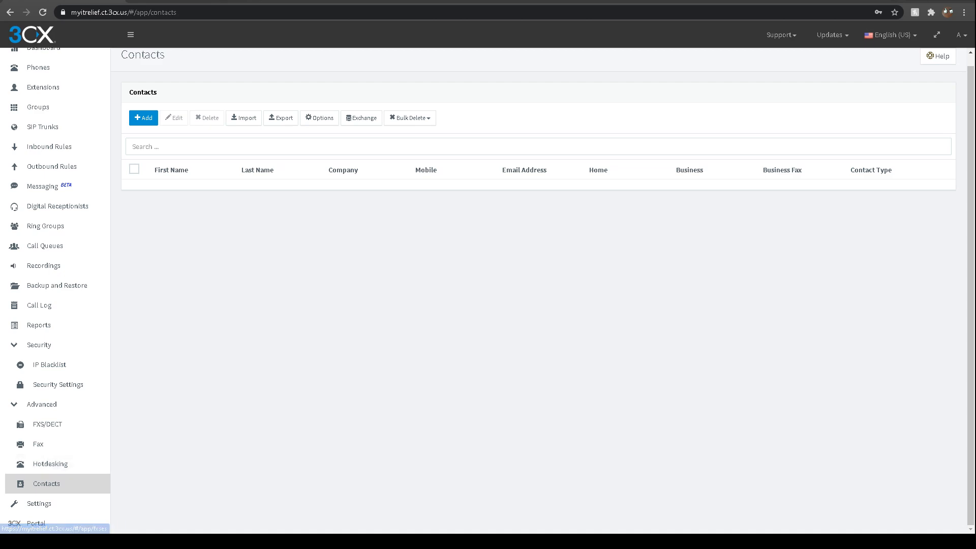